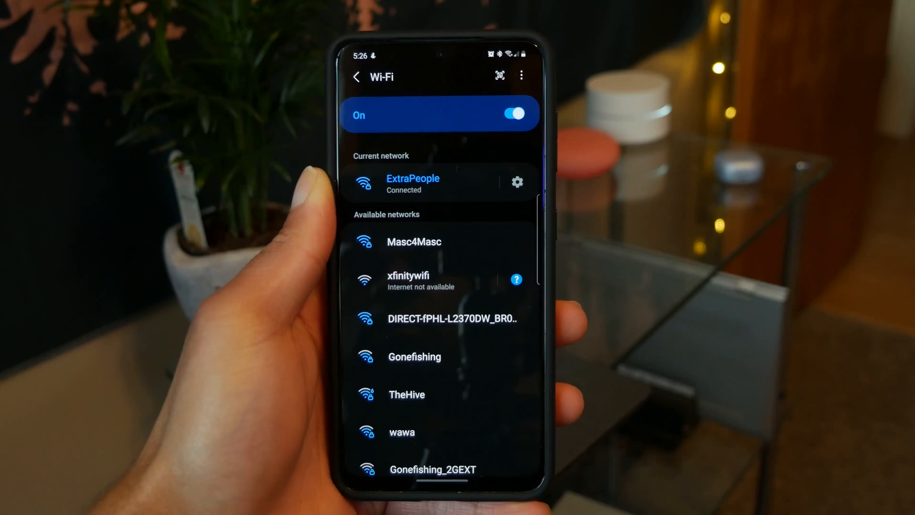
- Show the Share network QR code for the connected ExtraPeople Wi-Fi via its gear icon
{"action": "left_click", "coordinate": [515, 181]}
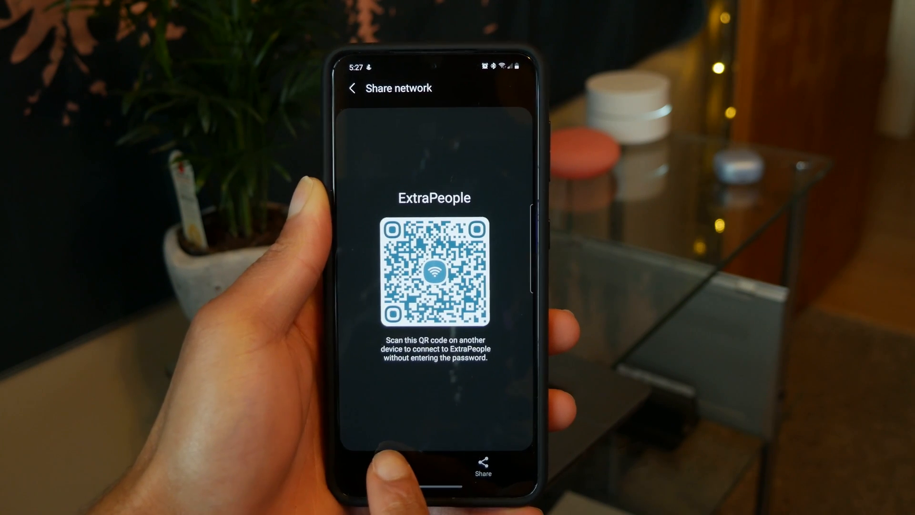
- Land on the installed Ad-free QR & Barcode Scanner listing in the Play Store
{"action": "left_click", "coordinate": [387, 467]}
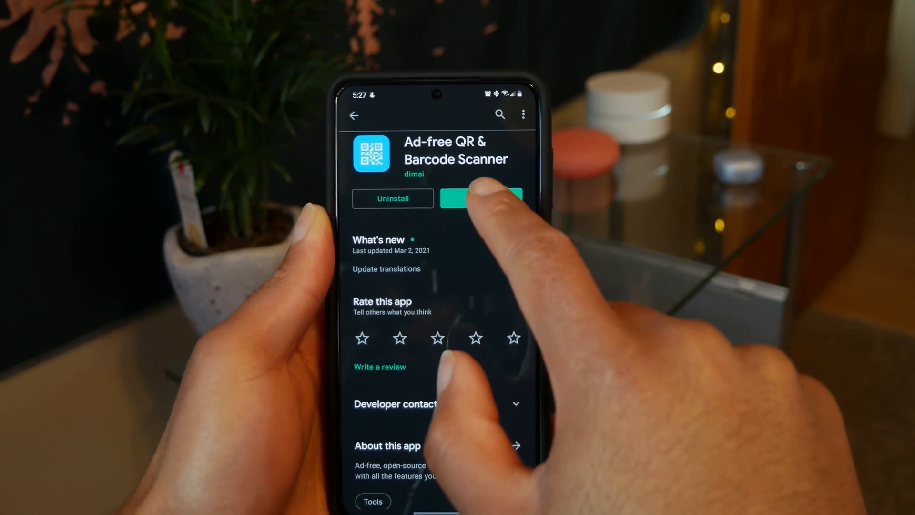
- Launch QR & Barcode Scanner, allow camera while in use, and load the saved ExtraPeople QR screenshot via Scan image
{"action": "left_click", "coordinate": [480, 198]}
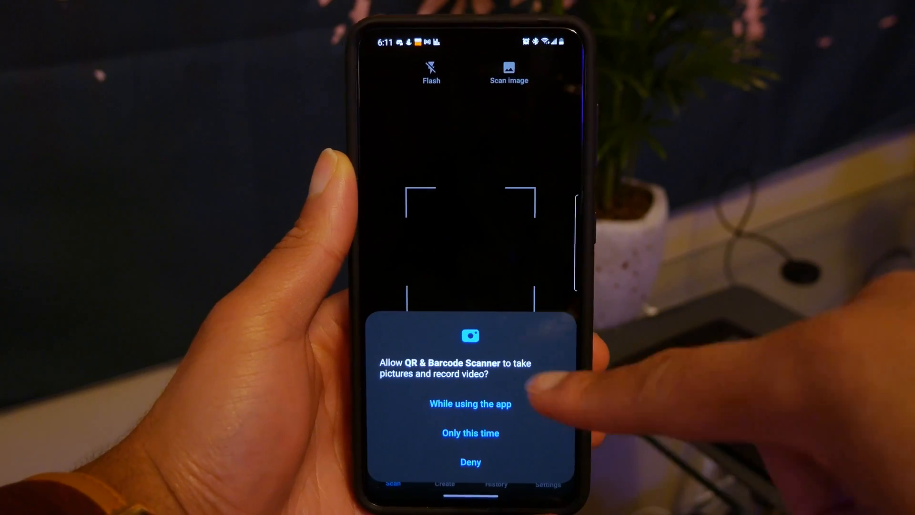
{"action": "left_click", "coordinate": [470, 403]}
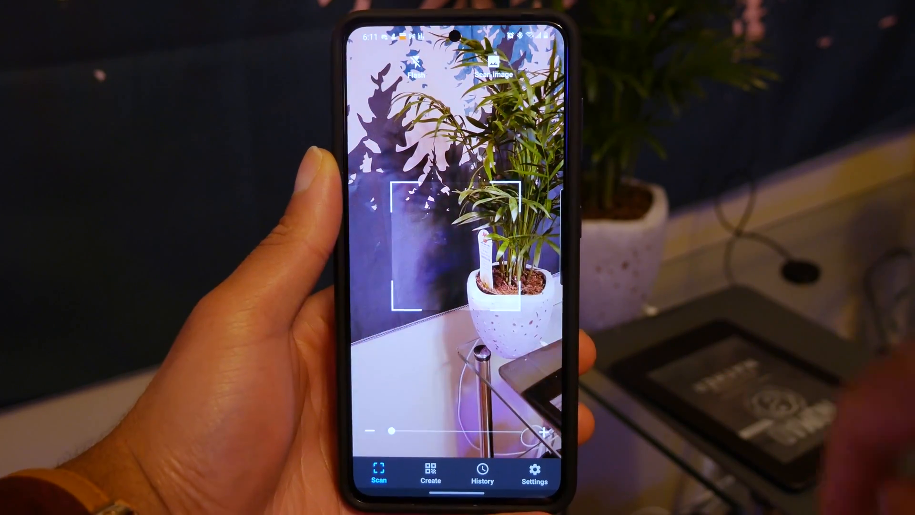
{"action": "left_click", "coordinate": [496, 67]}
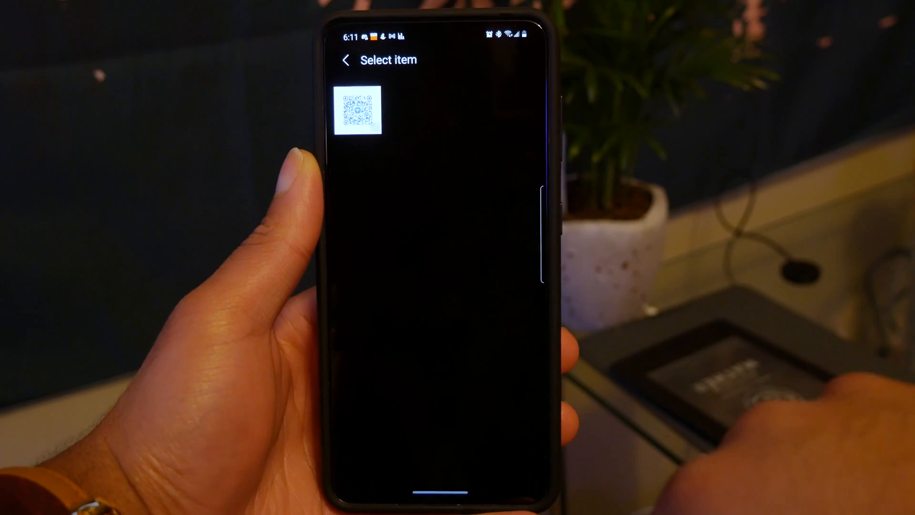
{"action": "left_click", "coordinate": [357, 109]}
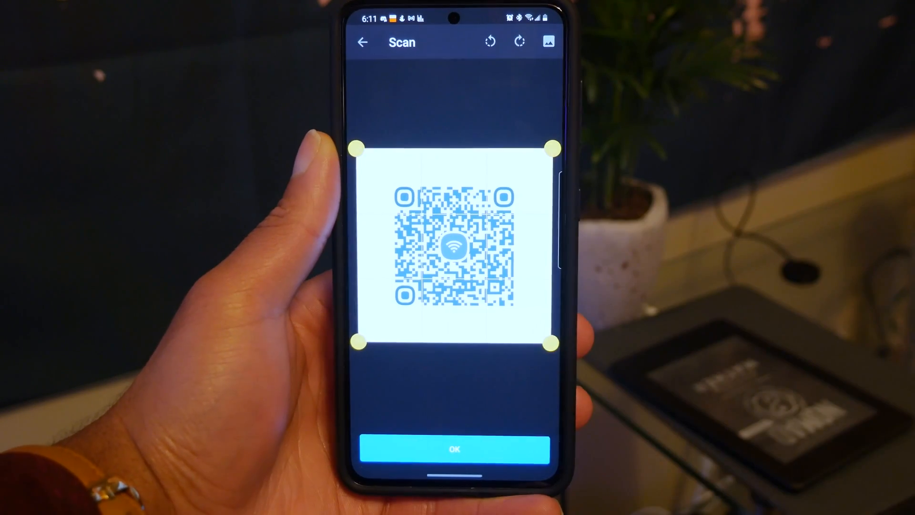